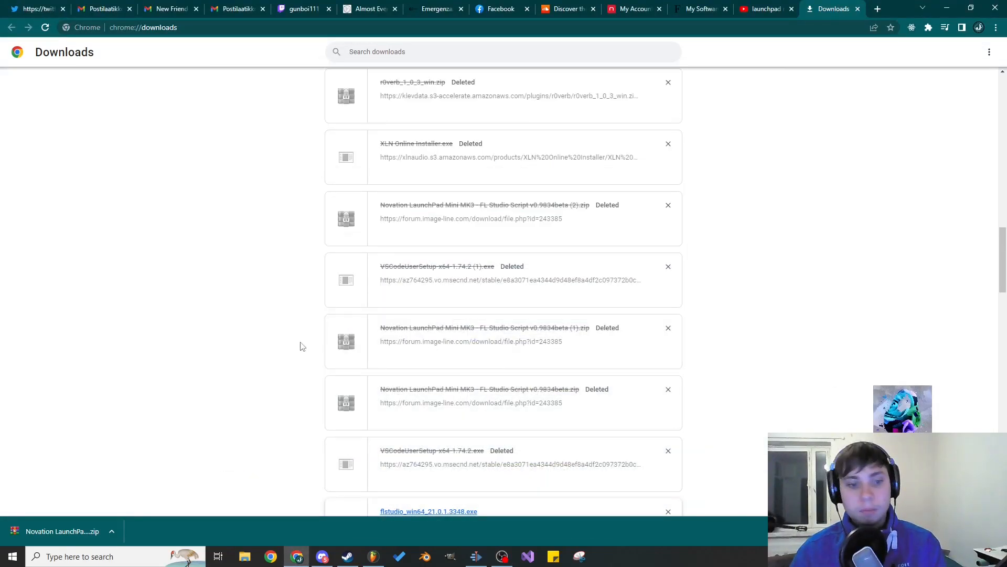
- Reveal the downloaded Novation LaunchPad script zip in its Downloads folder from Chrome
left_click(245, 557)
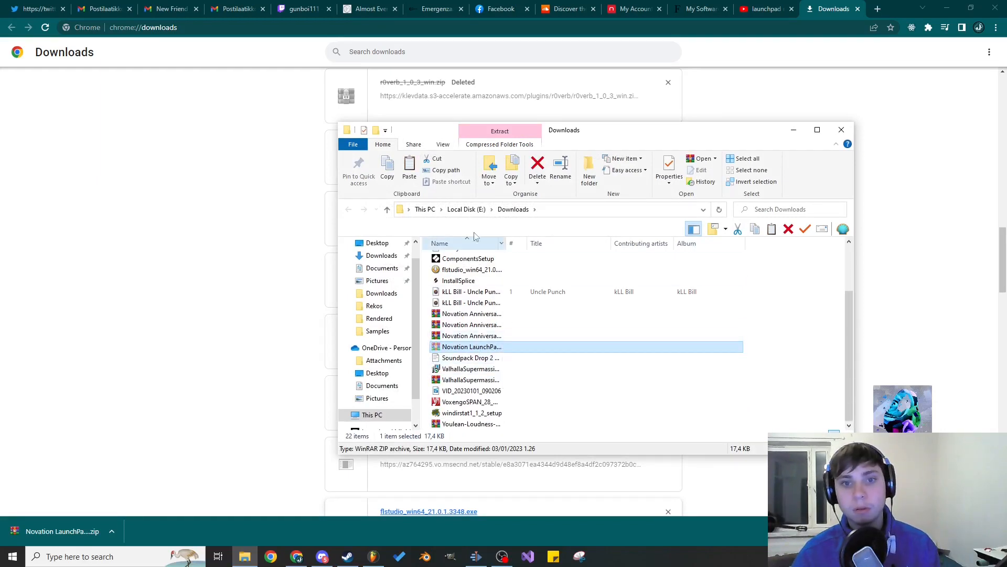
- Browse OneDrive Documents > Image-Line > FL Studio > Settings > Hardware and bring up paste options there
left_click(344, 348)
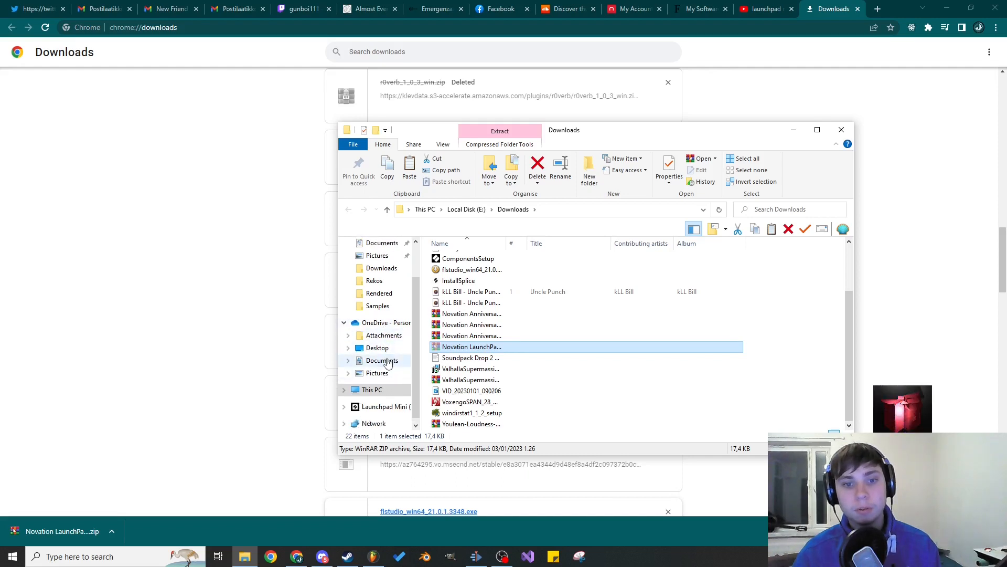
left_click(381, 360)
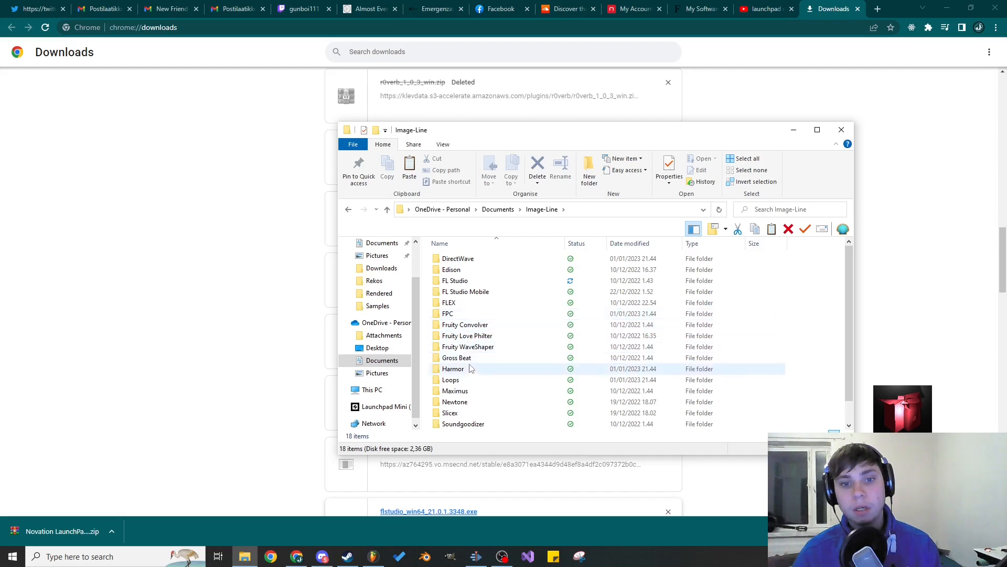
scroll("down", 3)
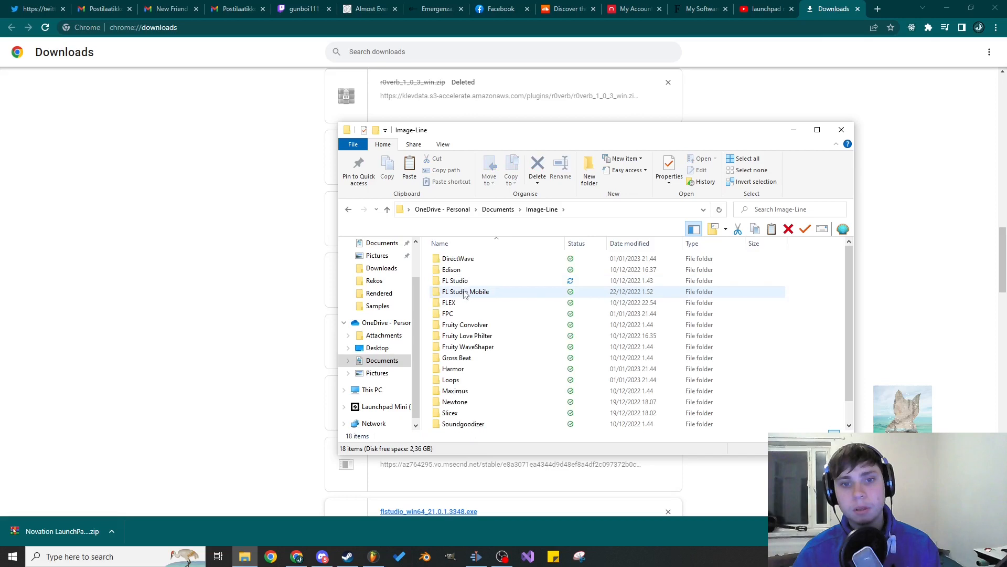
mouse_move(454, 280)
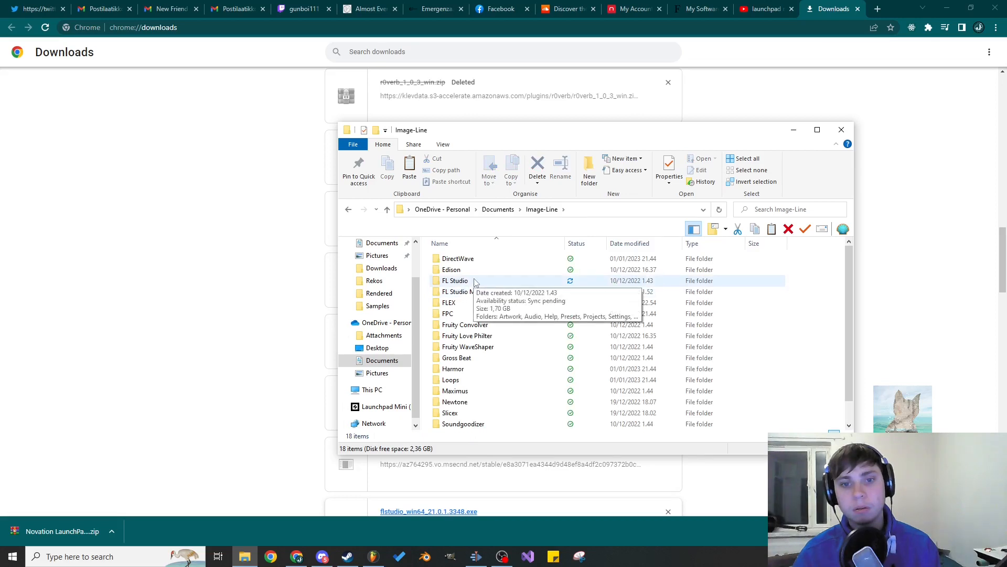
double_click(457, 281)
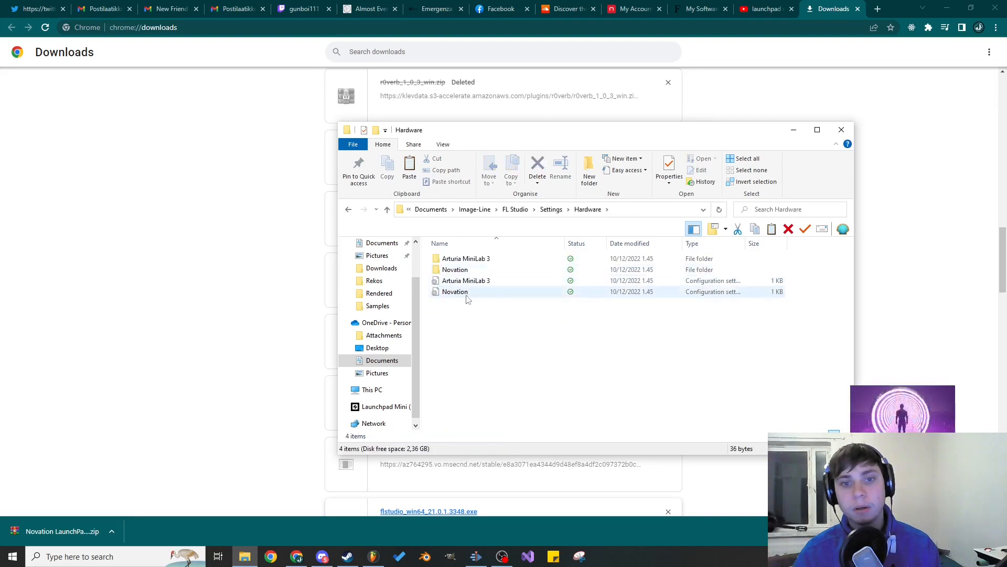
left_click(453, 359)
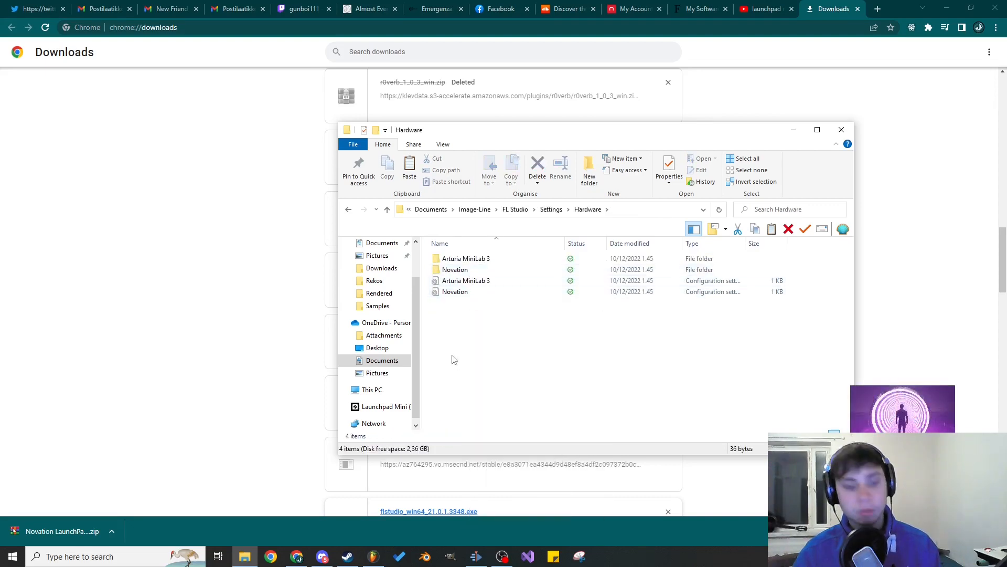
right_click(457, 291)
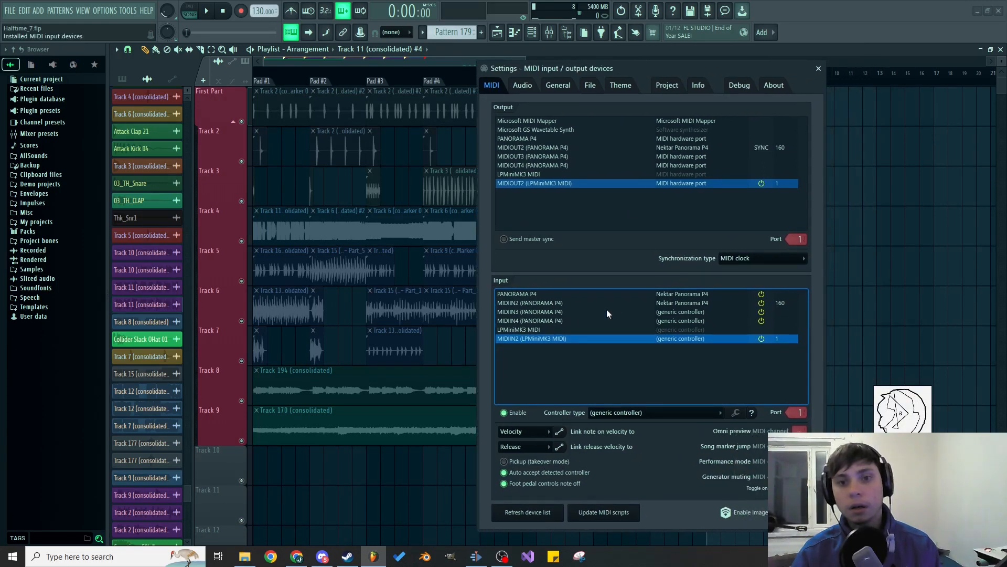
- Assign the Novation Mini MK3 (user) script to the LPMiniMK3 input, then select the PANORAMA P4 device
left_click(615, 411)
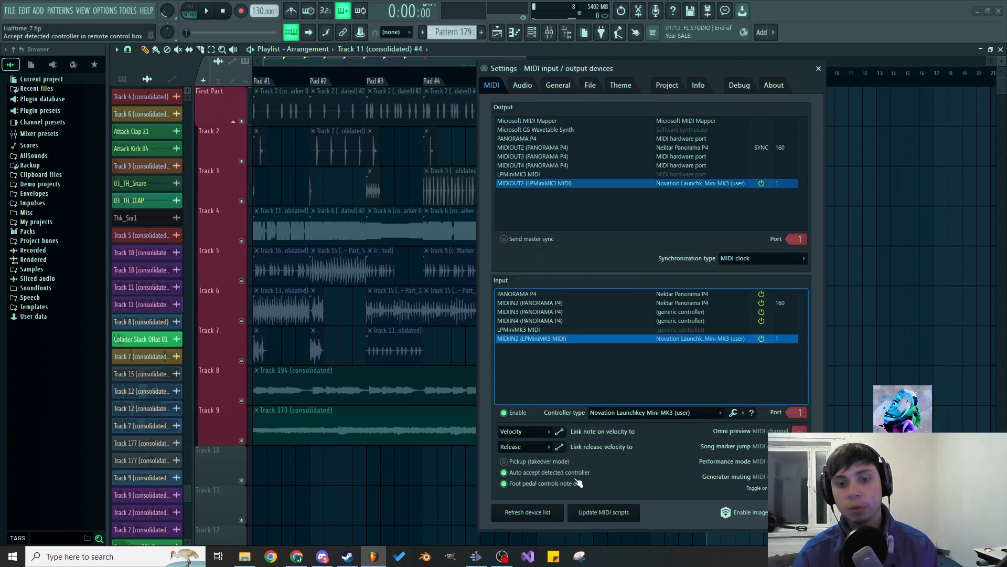
left_click(517, 294)
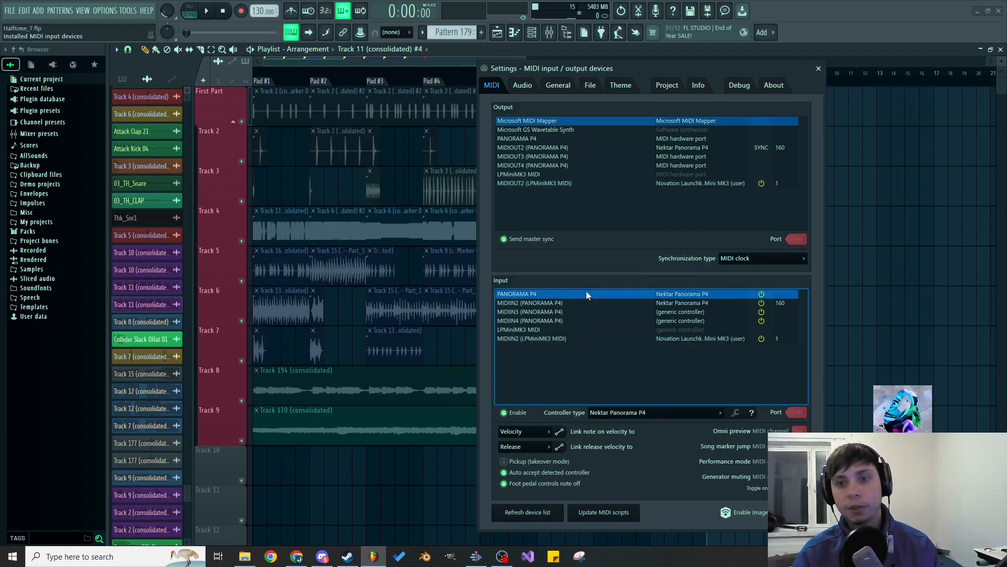
left_click(534, 183)
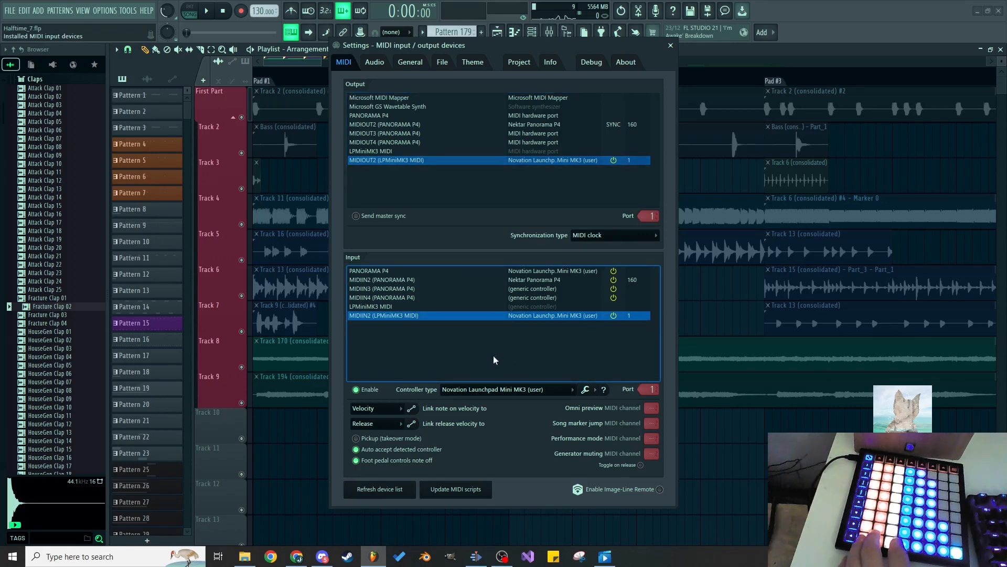
- Set the LPMiniMK3 MIDI input's controller type to Novation Launchpad Mini MK3 (user) on port 1
left_click(491, 388)
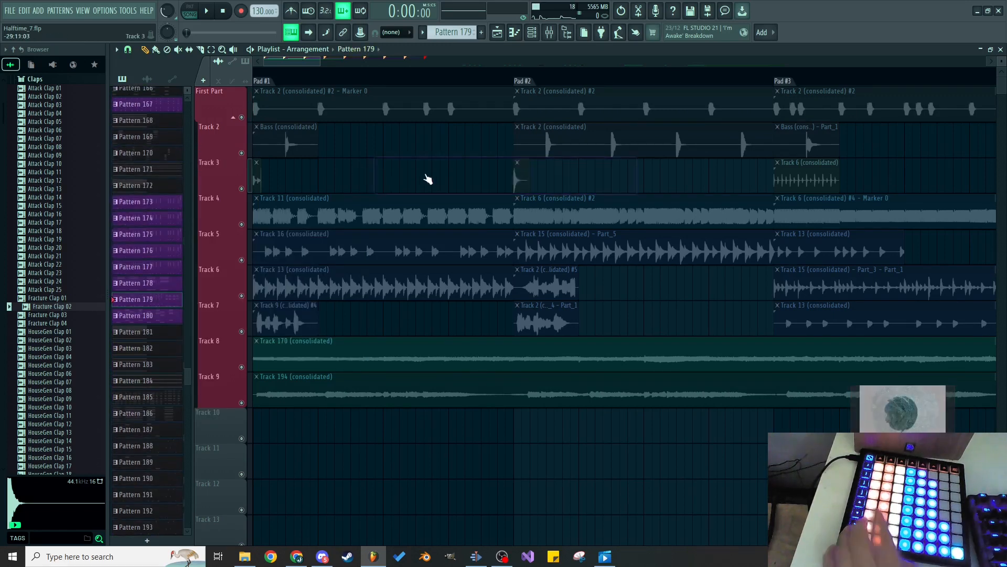
- Return to the playlist so clips in Pad #1 to Pad #3 launch from the Launchpad pads
left_click(502, 556)
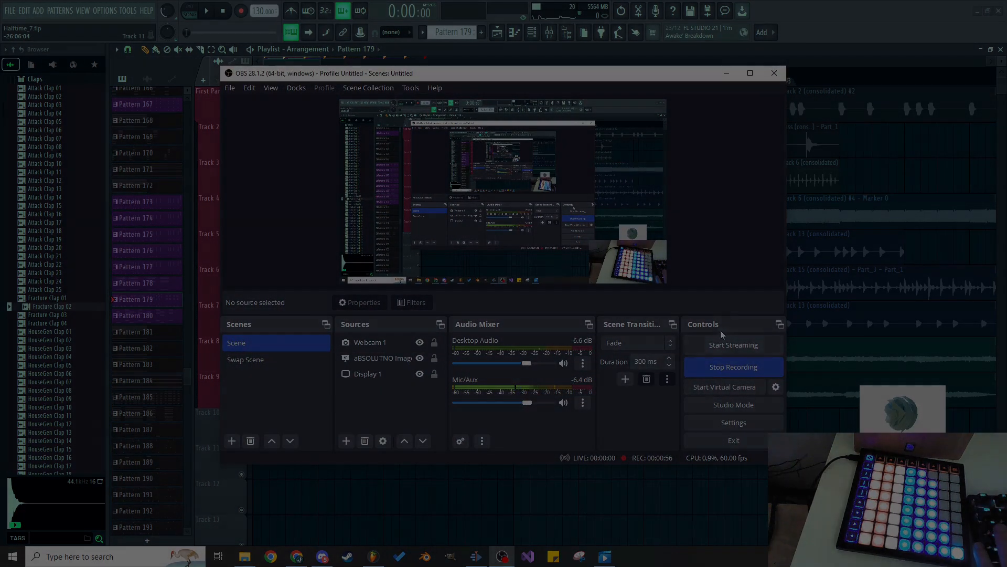